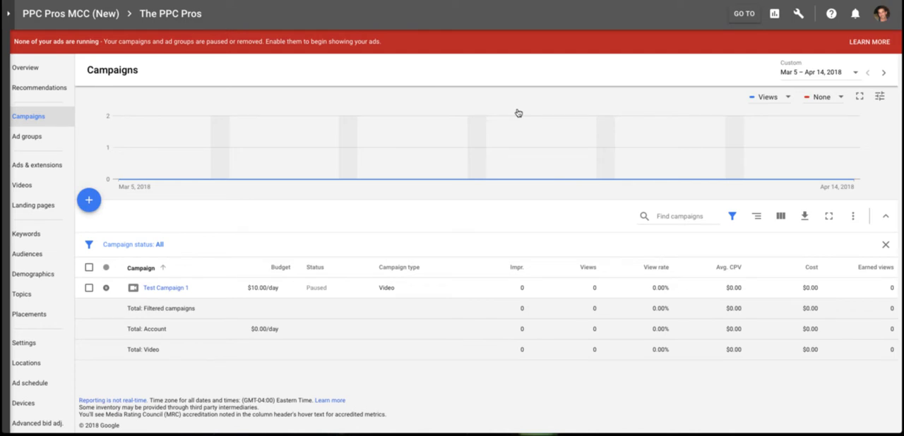
mouse_move(490, 75)
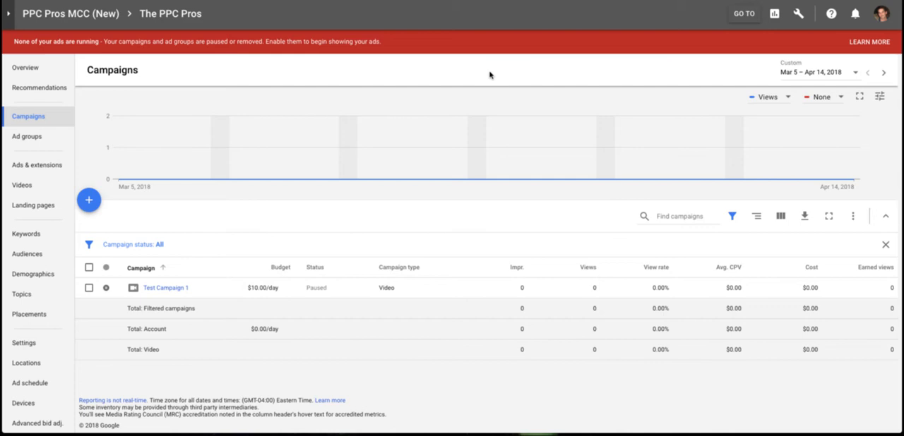
mouse_move(516, 83)
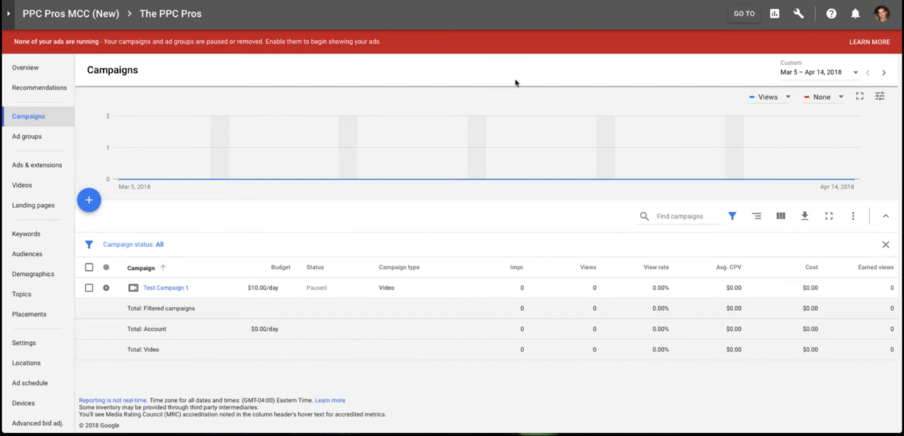
mouse_move(702, 77)
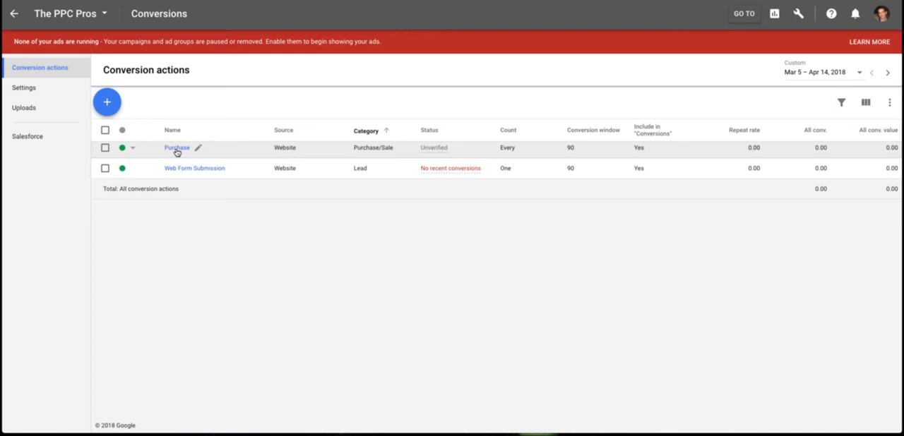
Leave the New conversion action page and open the existing Purchase conversion action.
left_click(107, 101)
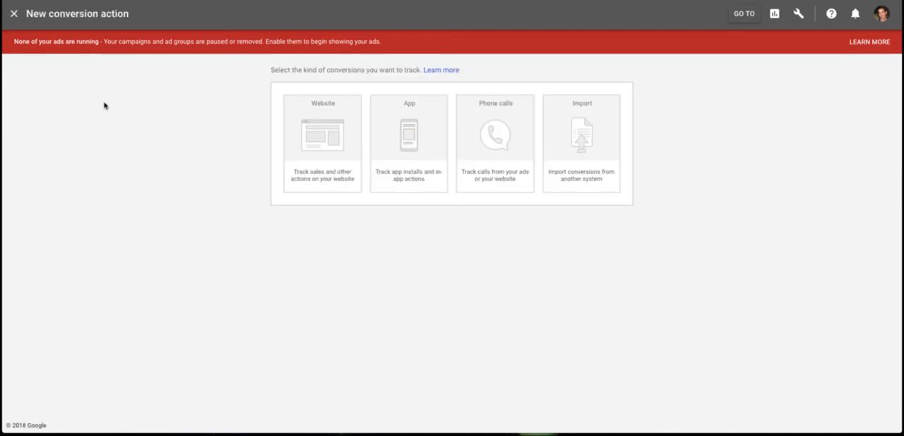
left_click(322, 141)
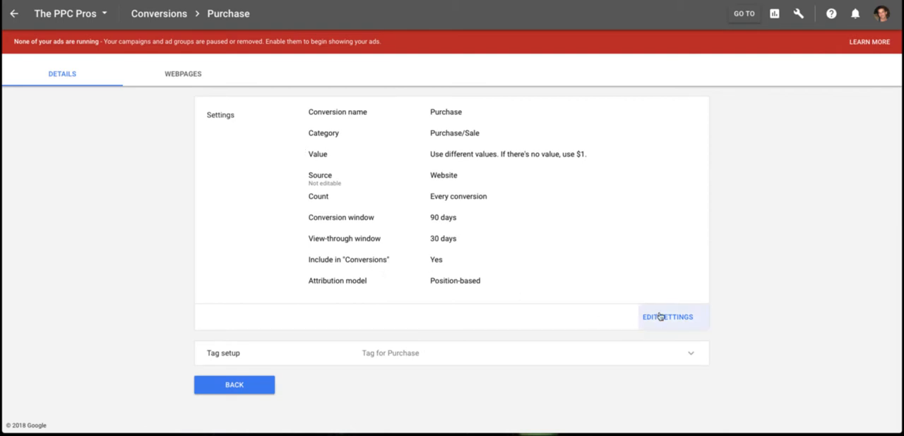
Edit settings and expand Value: different values per conversion with a US$1 default.
left_click(668, 316)
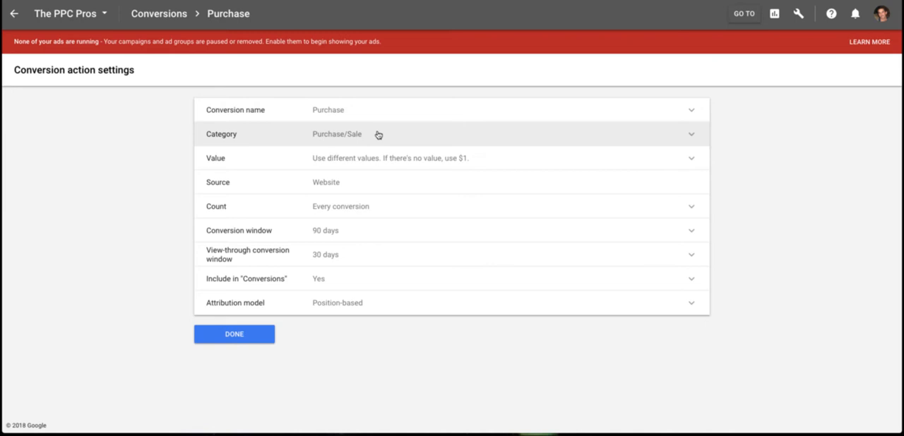
mouse_move(372, 135)
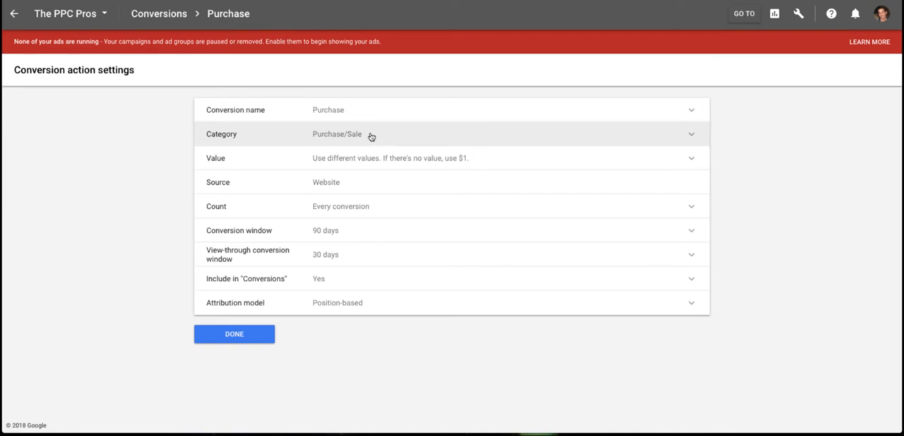
mouse_move(462, 159)
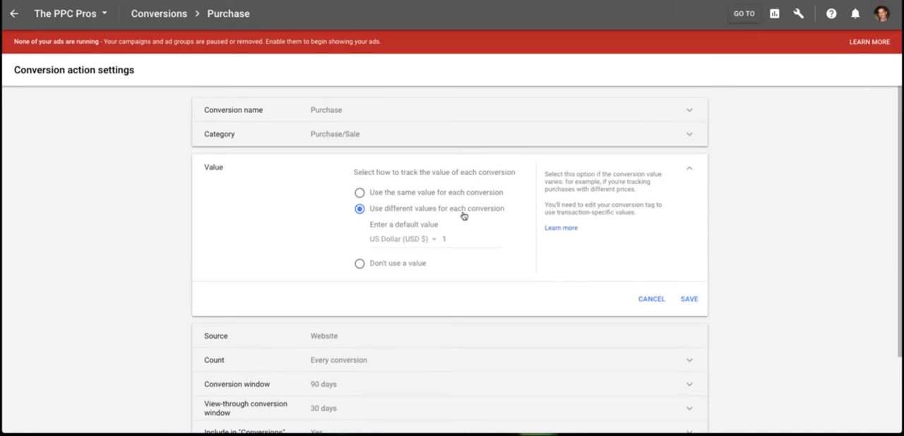
mouse_move(479, 192)
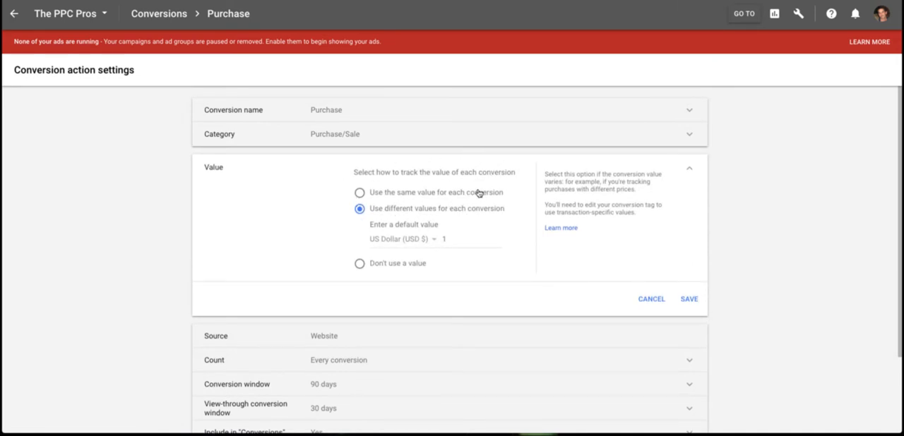
mouse_move(453, 196)
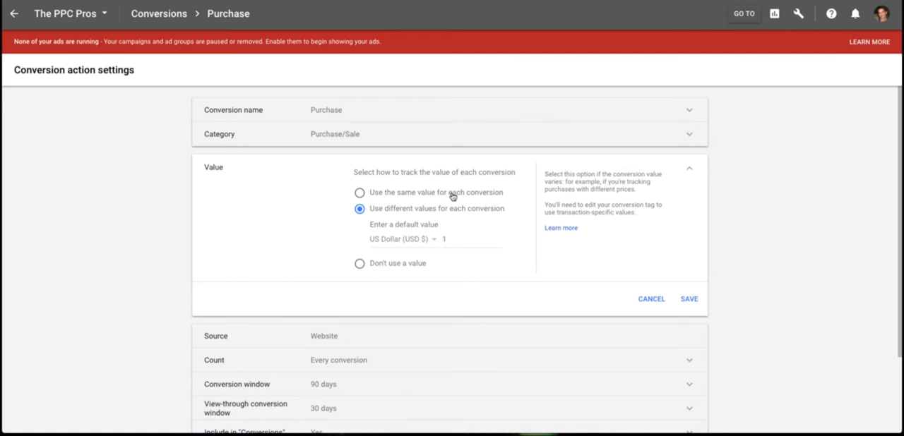
mouse_move(496, 196)
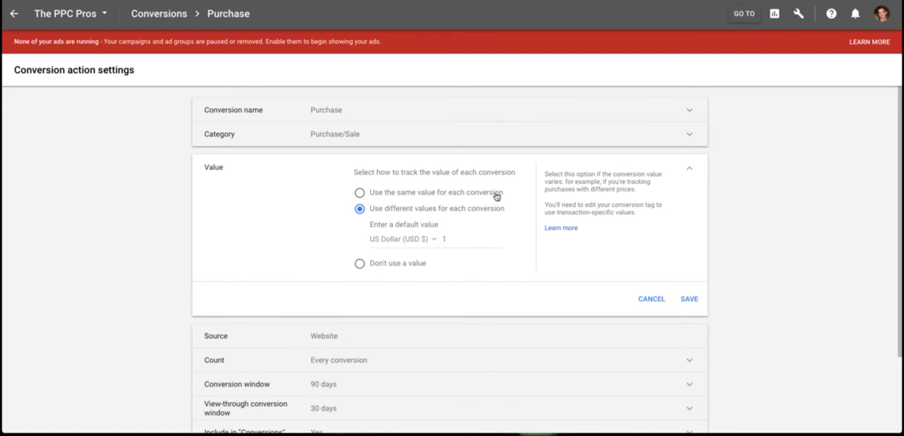
mouse_move(454, 241)
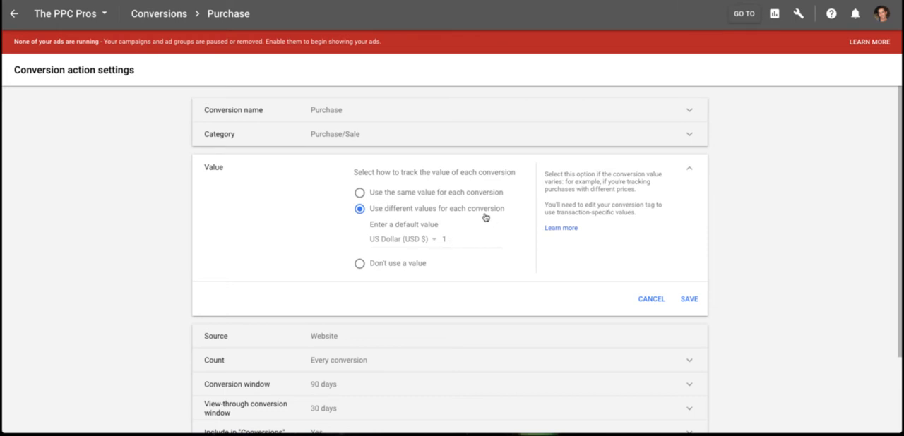
mouse_move(471, 232)
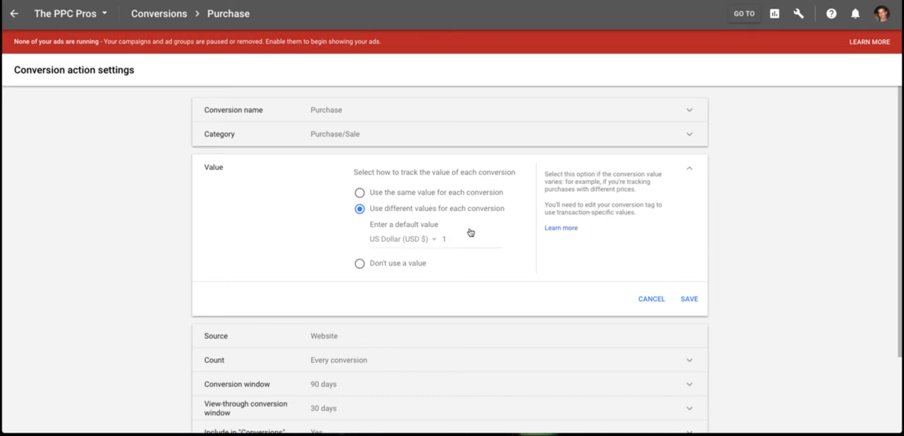
mouse_move(465, 220)
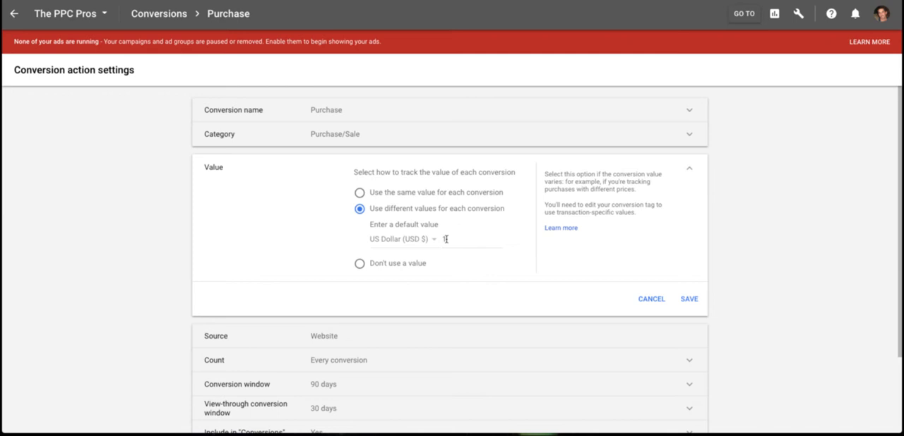
left_click(466, 239)
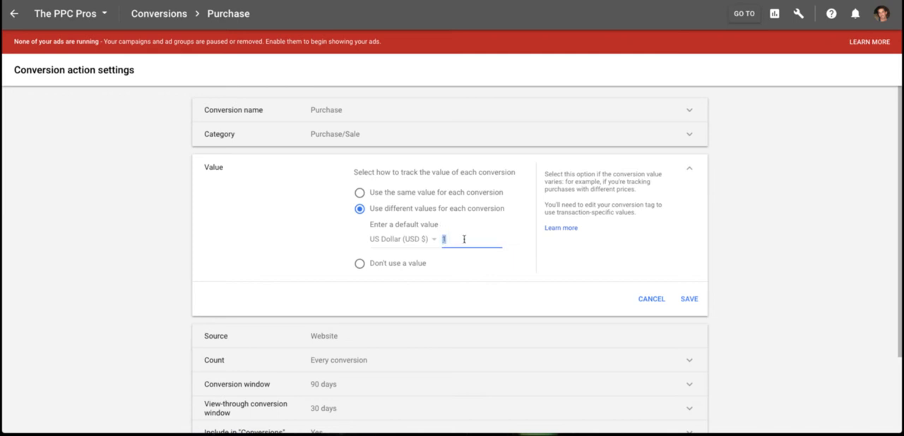
Scroll to the Attribution model row, currently Position-based, below the windows settings.
scroll("down", 3)
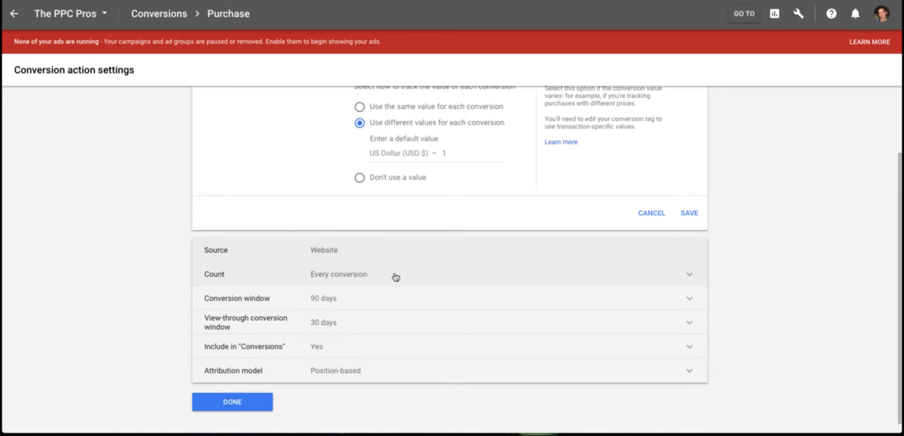
mouse_move(386, 279)
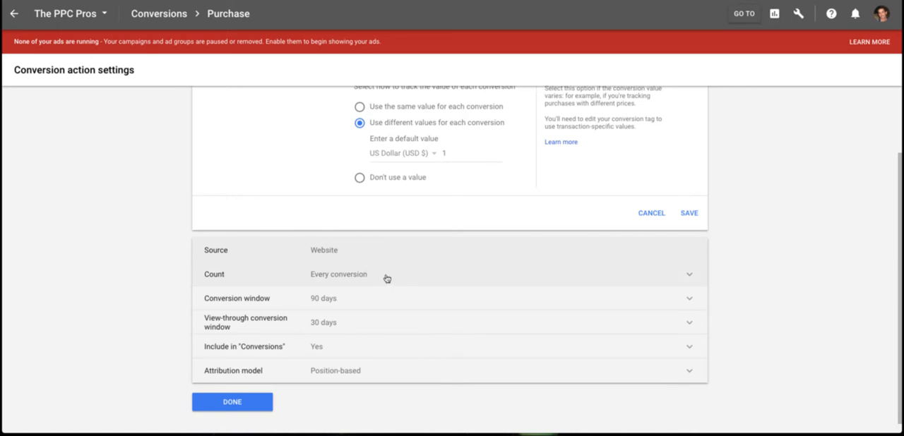
mouse_move(393, 278)
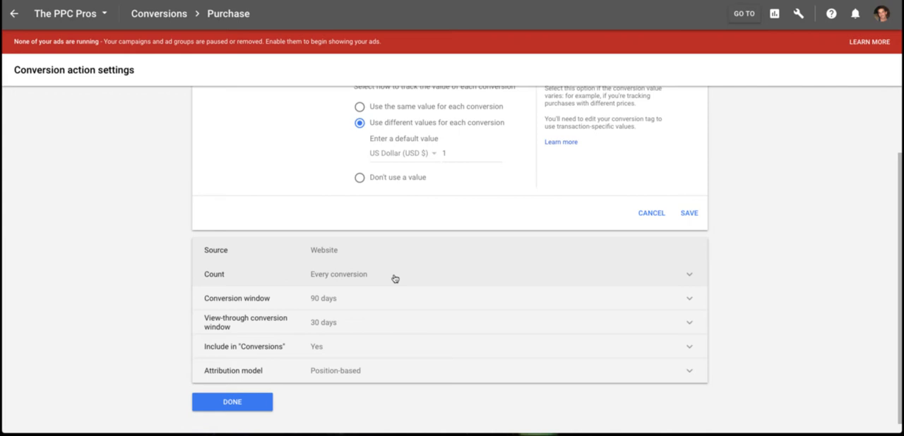
mouse_move(392, 307)
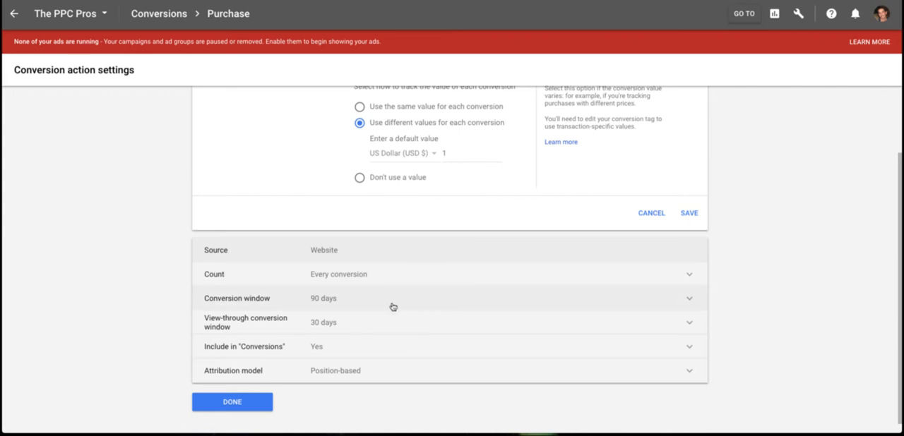
scroll("down", 3)
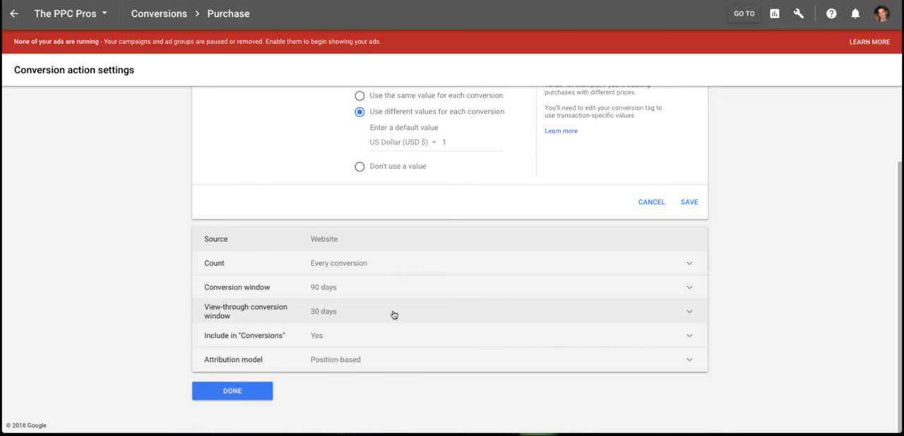
mouse_move(374, 320)
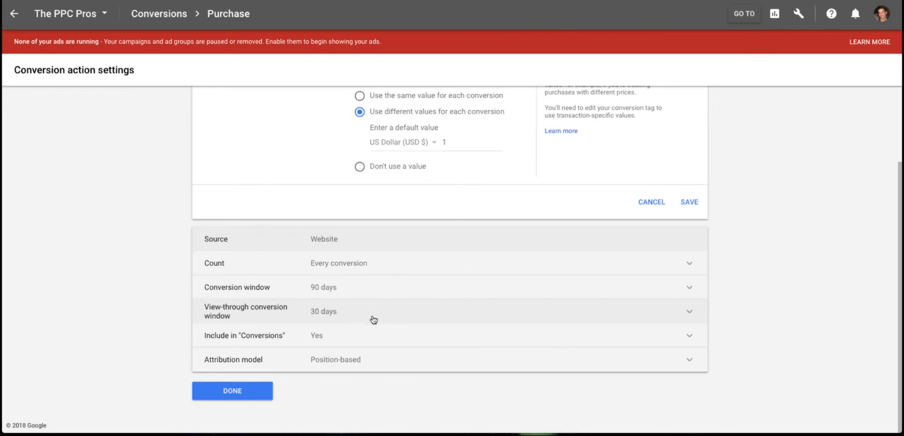
mouse_move(342, 342)
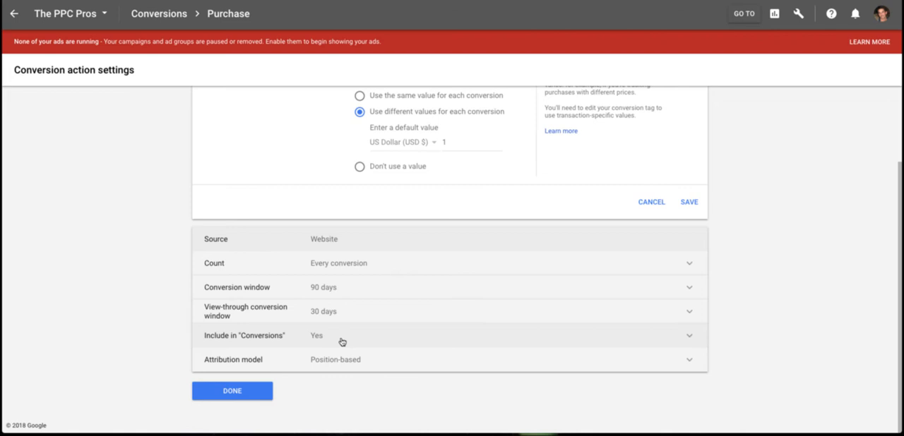
mouse_move(367, 342)
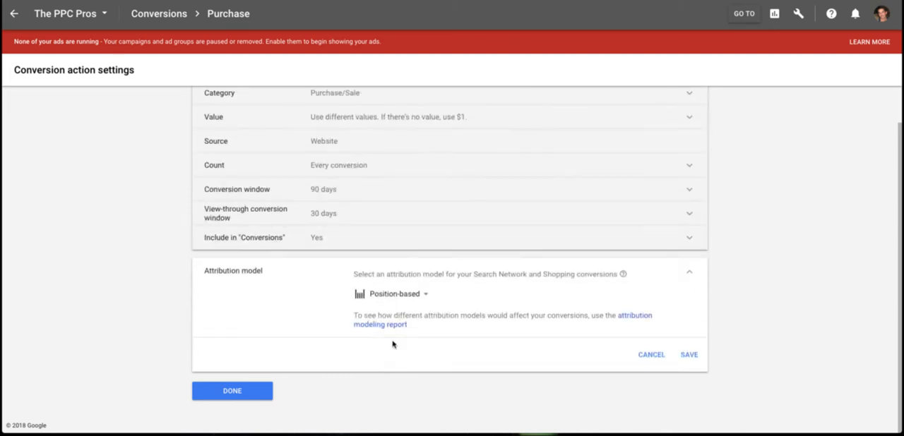
Review the attribution model list, keep Position-based and save it.
left_click(392, 294)
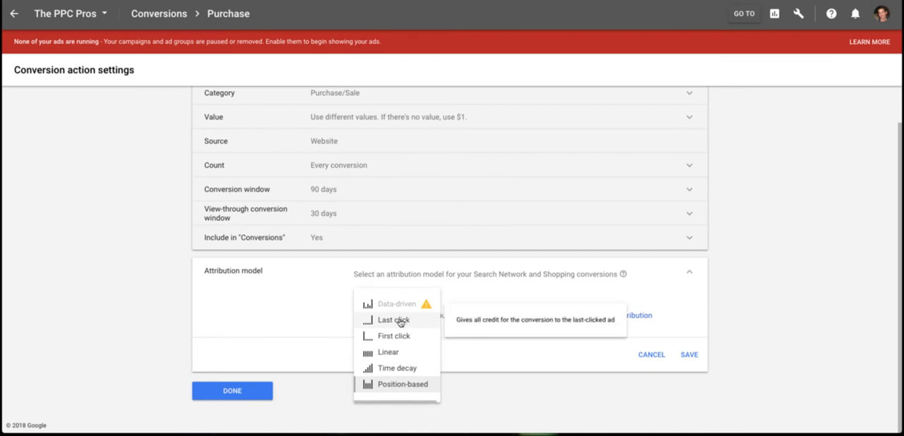
mouse_move(401, 385)
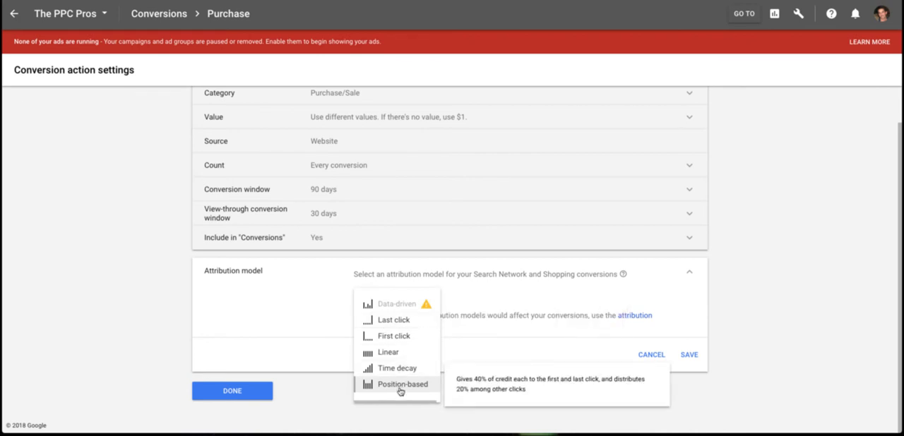
mouse_move(343, 386)
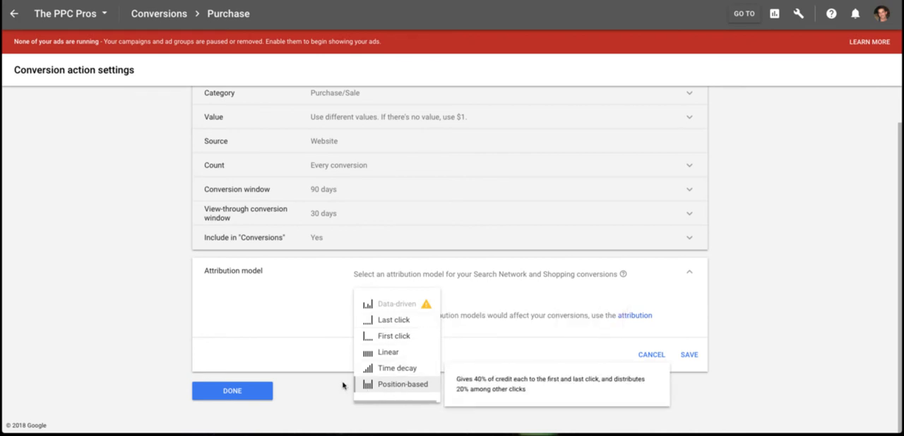
left_click(402, 384)
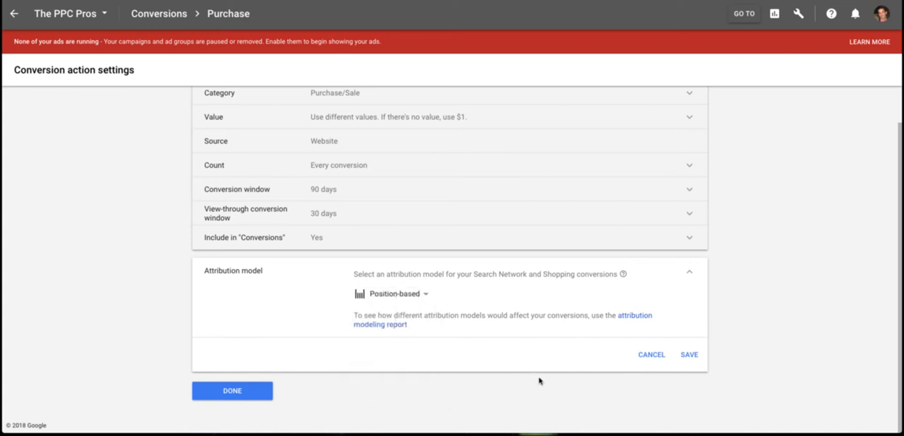
mouse_move(526, 372)
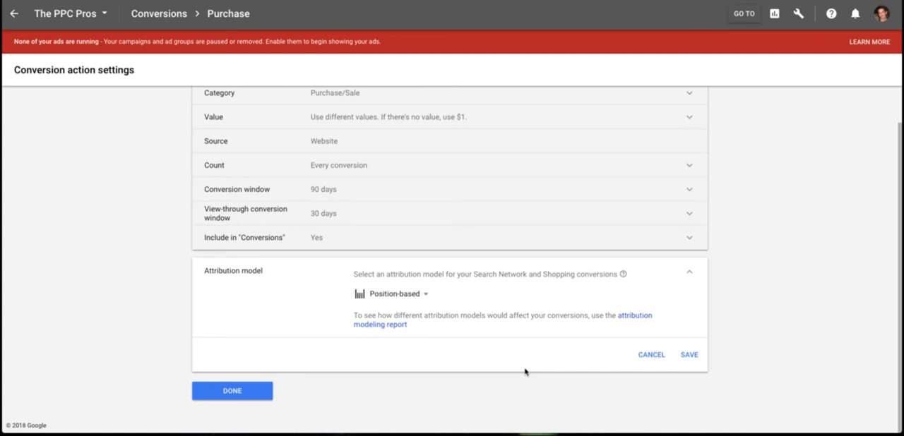
mouse_move(372, 375)
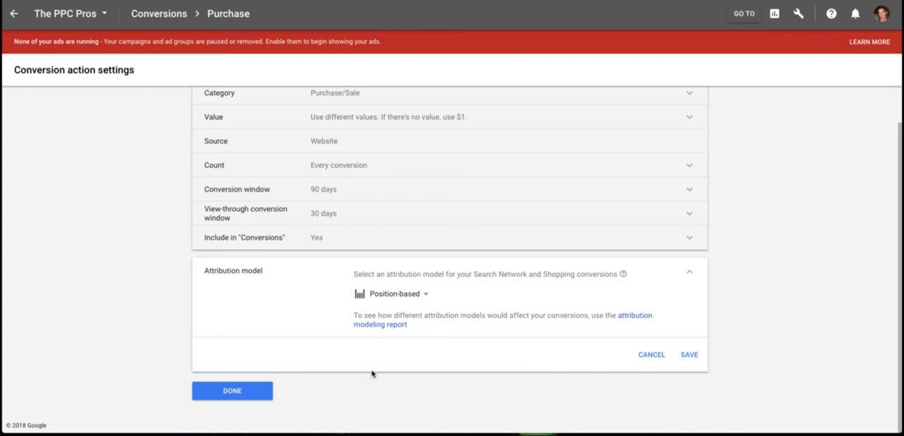
mouse_move(688, 356)
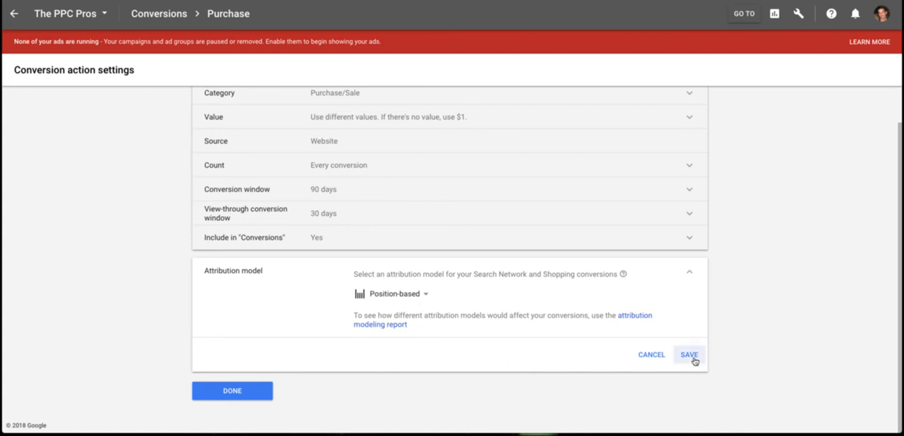
left_click(688, 354)
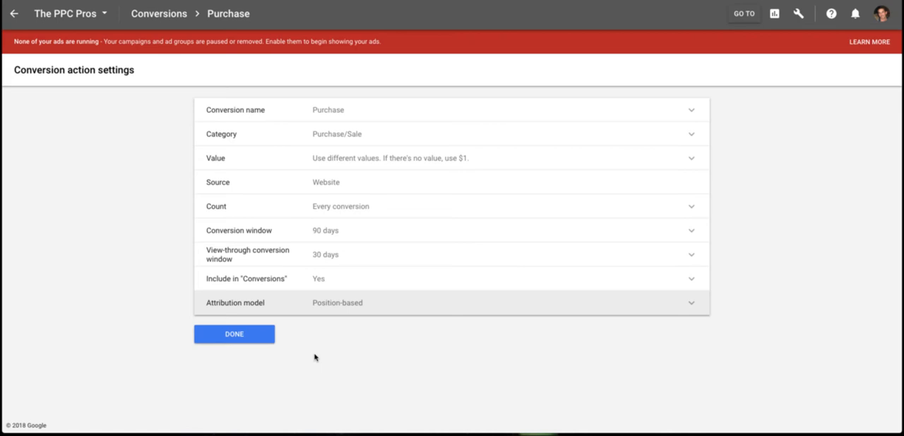
mouse_move(334, 313)
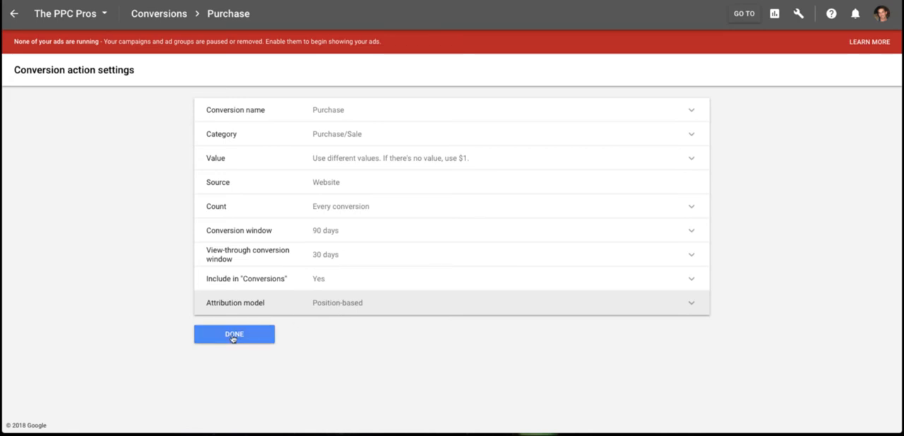
Finish the settings with Done and choose 'Install the tag yourself' under Tag setup.
left_click(234, 333)
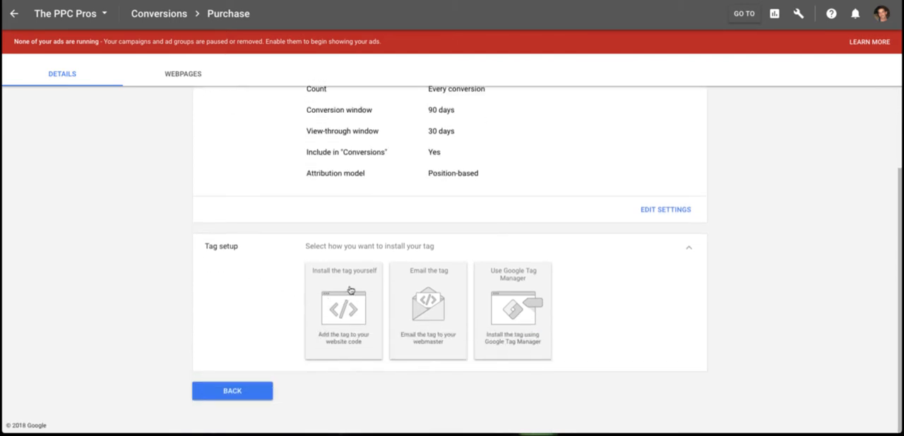
mouse_move(349, 316)
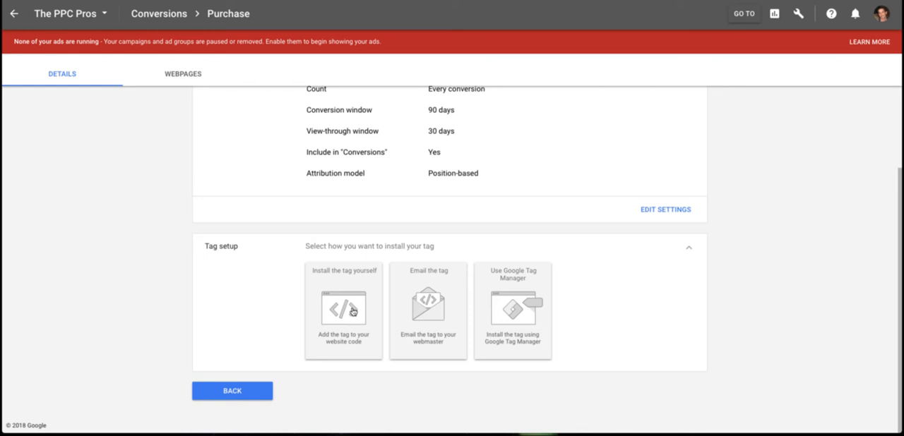
left_click(343, 311)
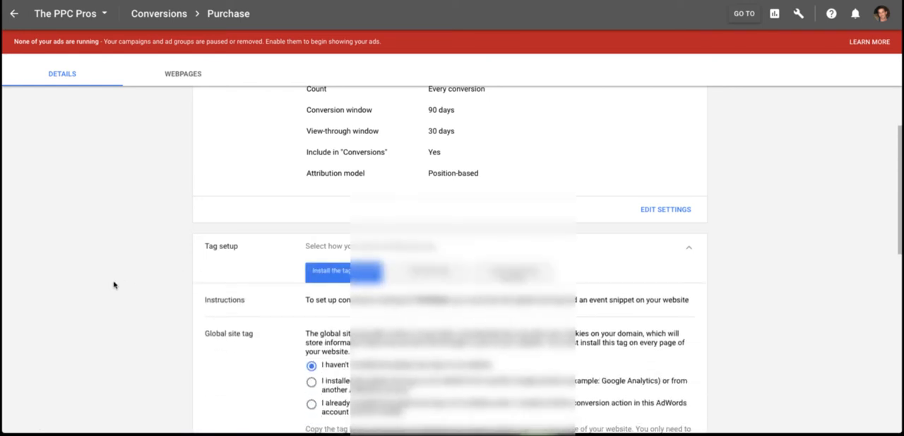
Select and copy the full global site tag snippet, then clear the selection.
scroll("down", 3)
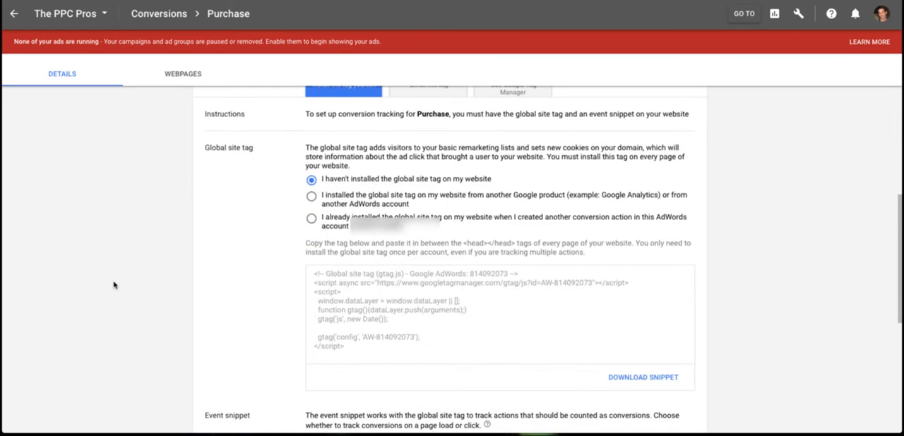
mouse_move(171, 290)
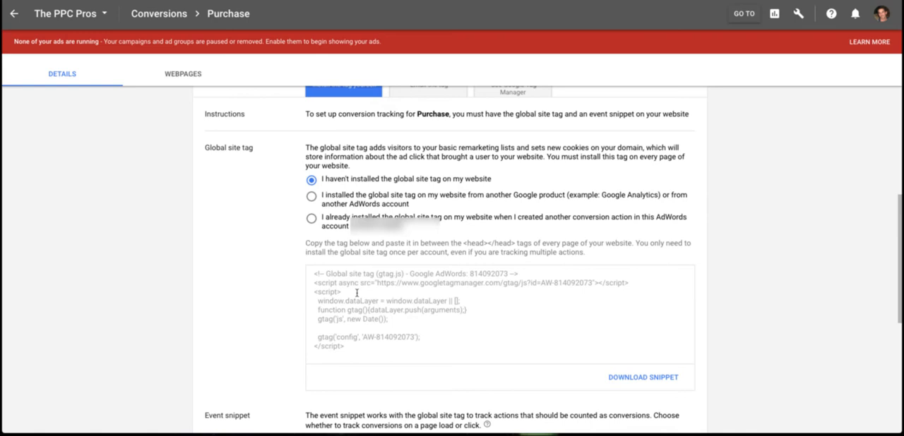
mouse_move(425, 296)
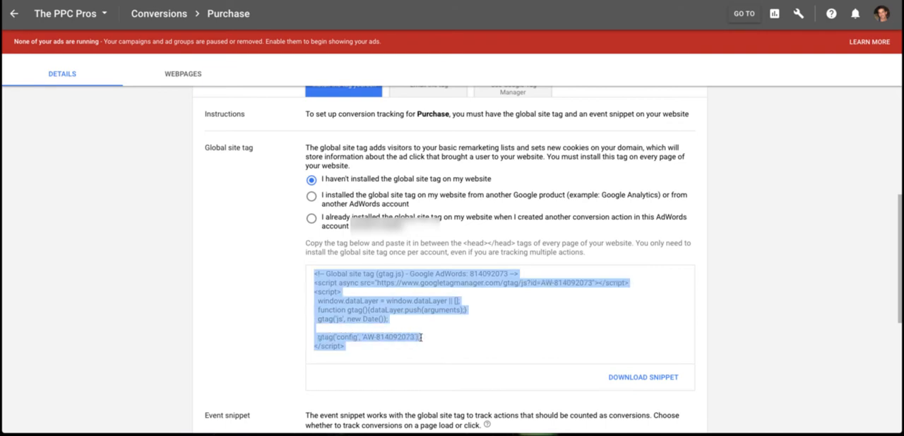
left_click(419, 336)
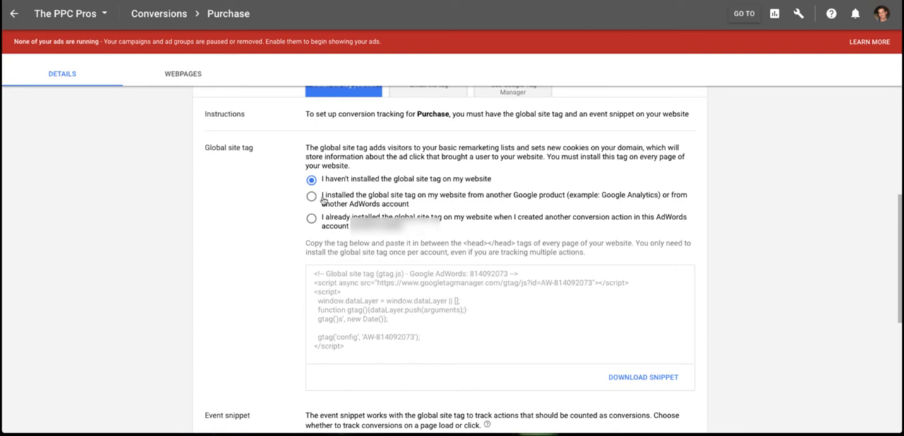
Check the 'installed elsewhere' tag option, then revert to 'I haven't installed the global site tag'.
left_click(312, 197)
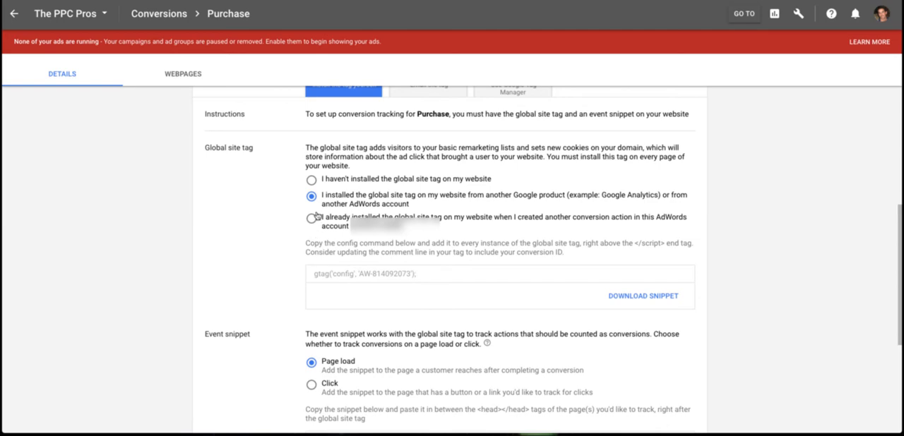
mouse_move(366, 287)
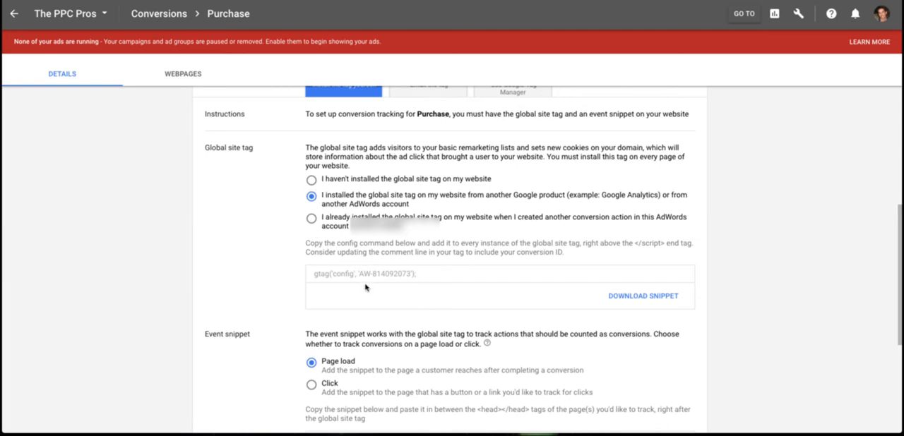
left_click(311, 179)
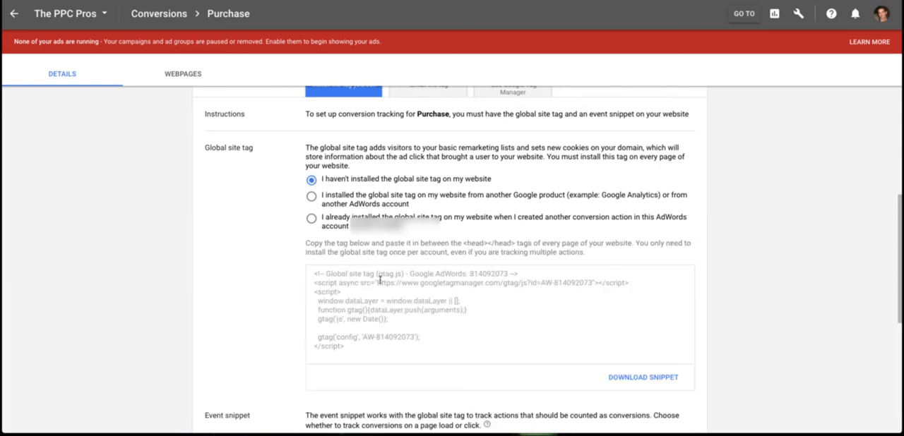
Scroll to the Page load event snippet showing send_to, USD 1.0 value and transaction ID.
scroll("down", 3)
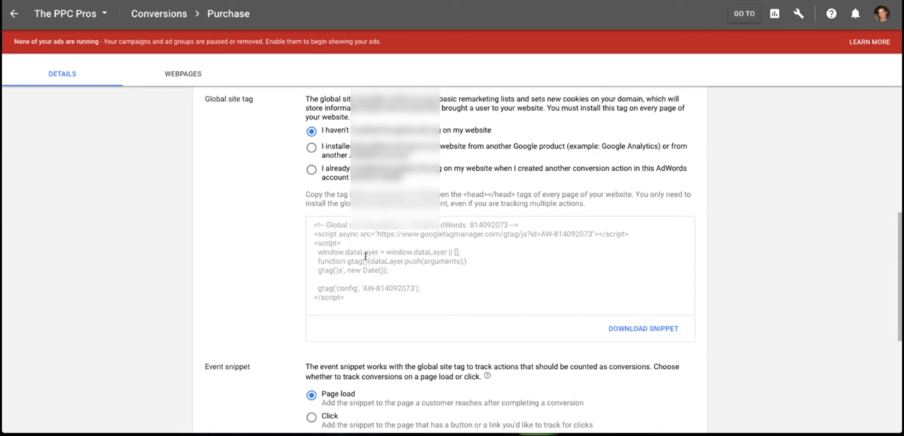
scroll("down", 3)
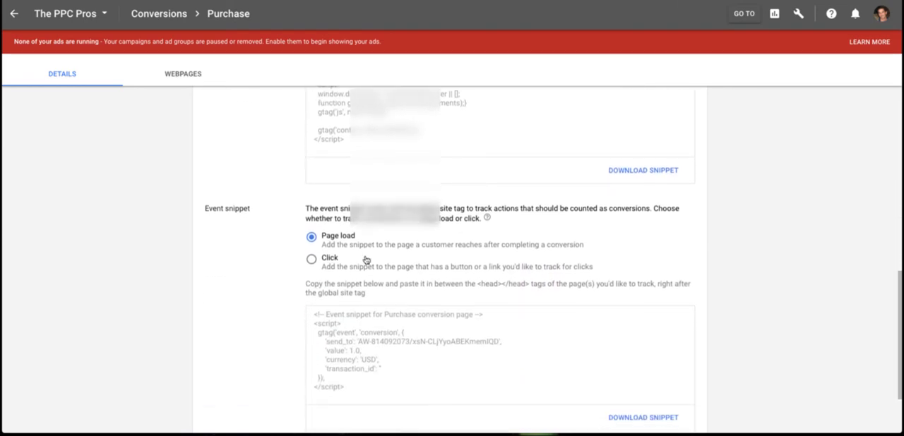
scroll("down", 3)
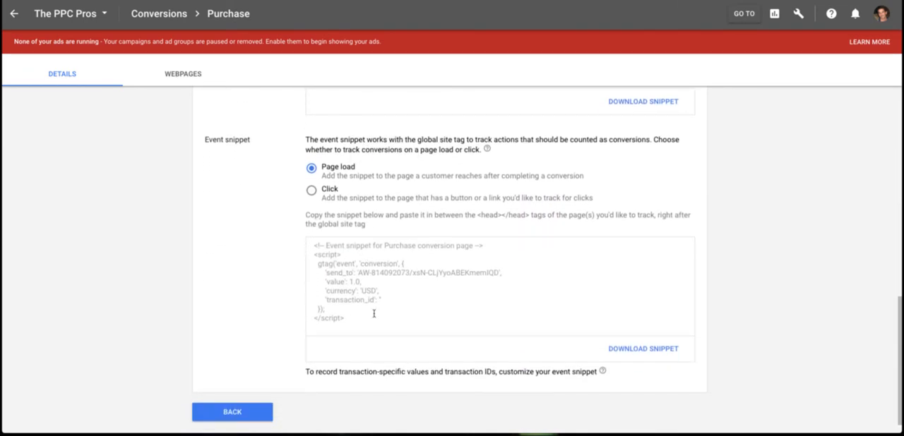
mouse_move(260, 318)
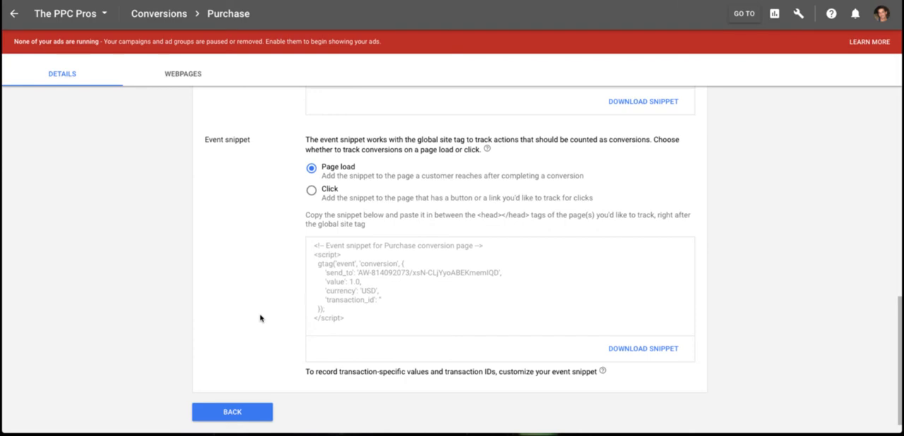
scroll("up", 3)
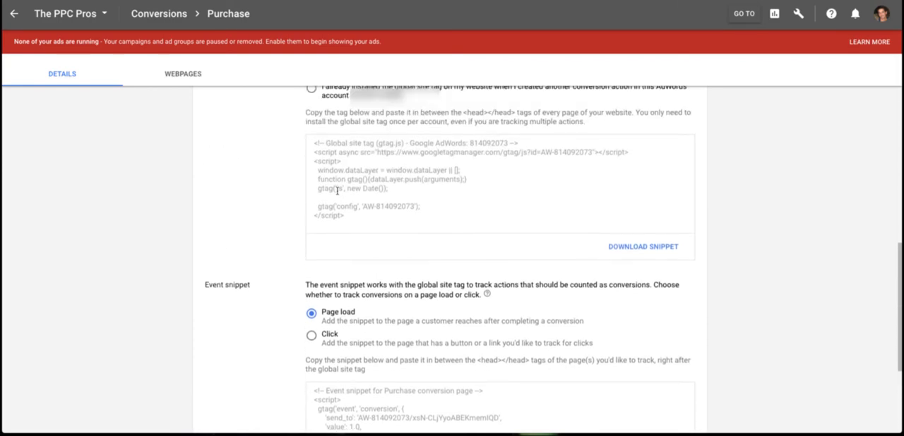
mouse_move(351, 195)
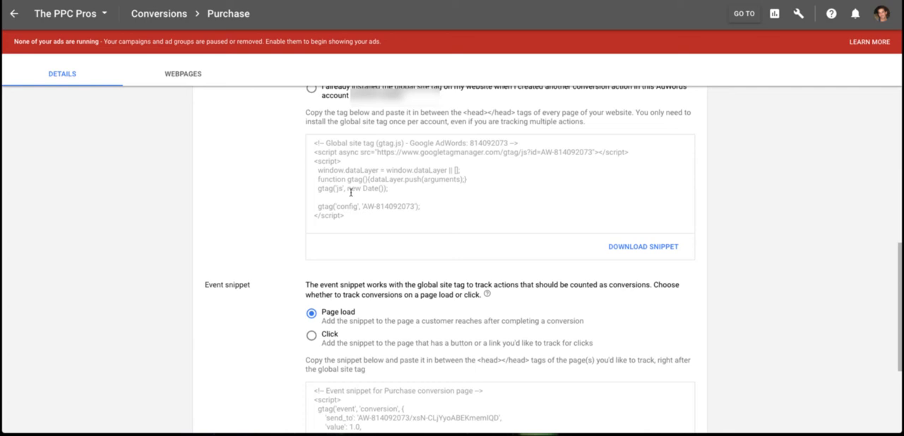
mouse_move(248, 250)
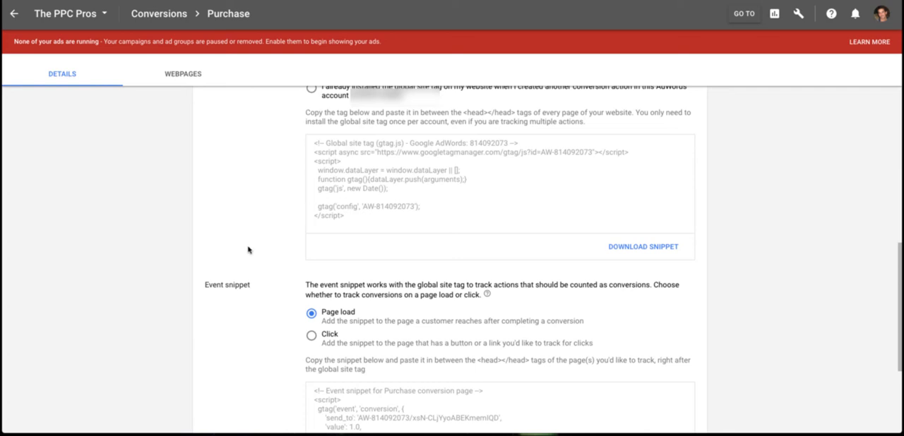
scroll("down", 3)
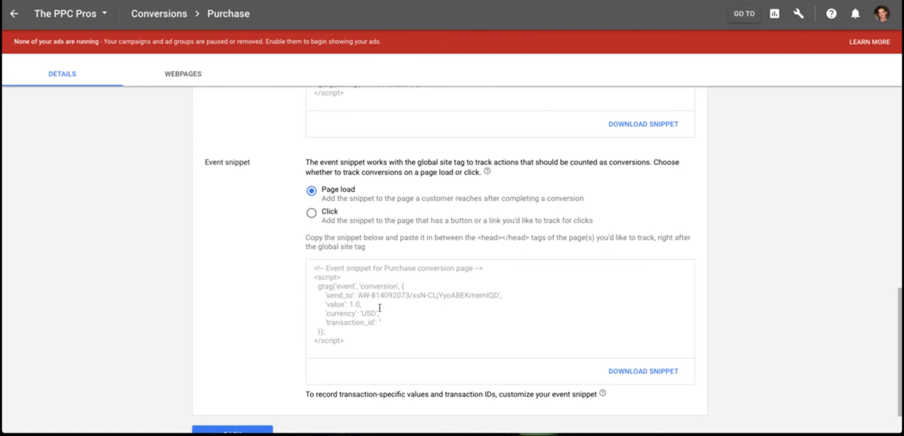
mouse_move(398, 322)
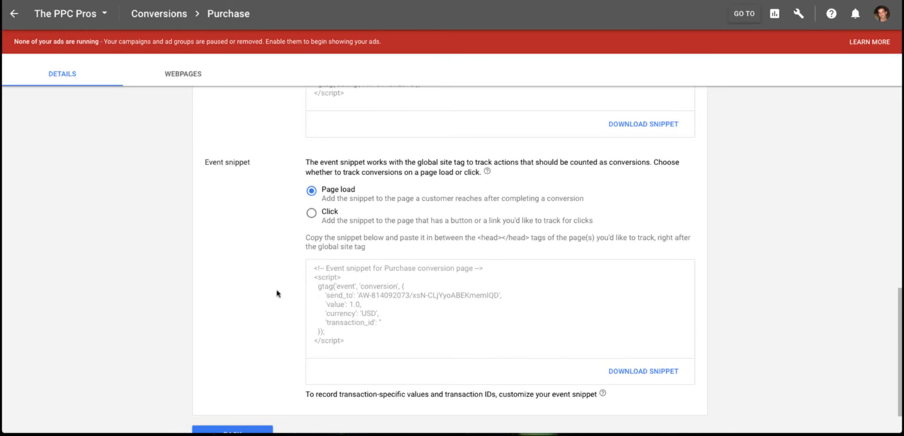
scroll("down", 3)
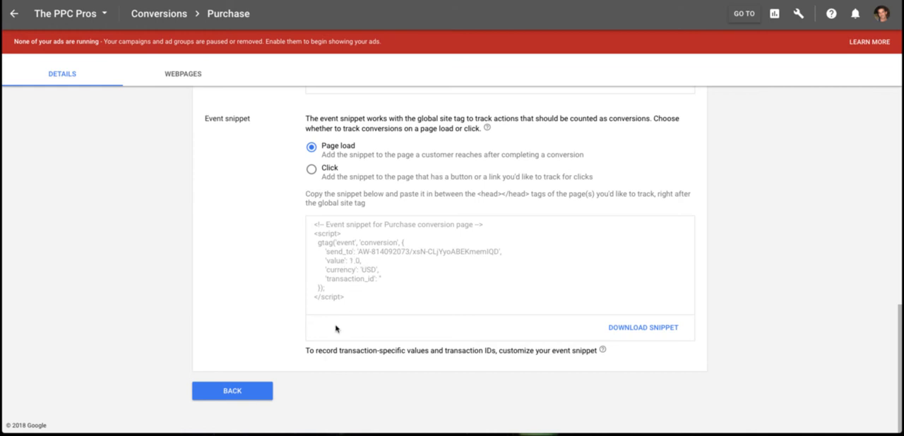
mouse_move(312, 341)
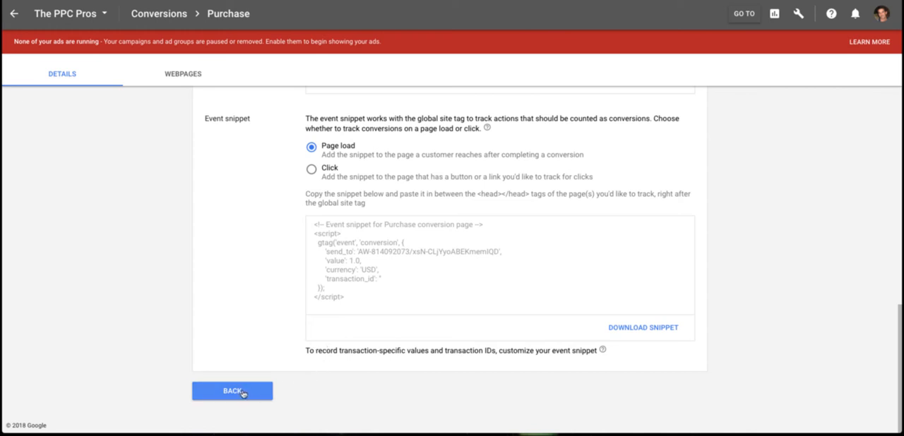
mouse_move(323, 420)
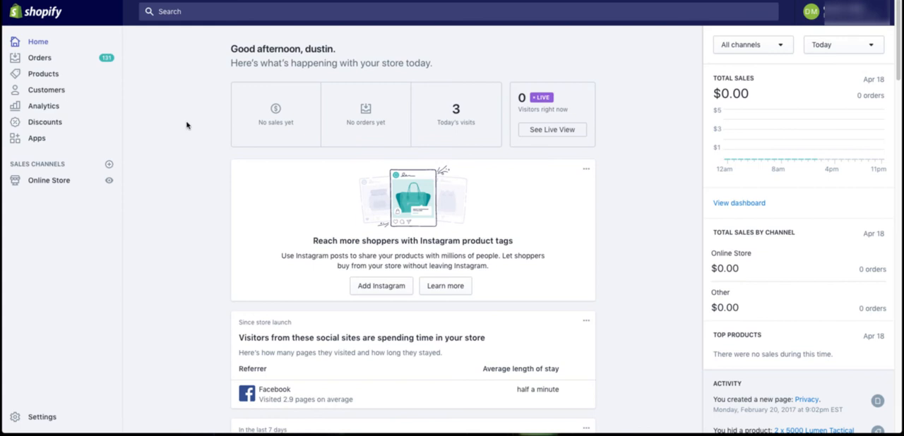
mouse_move(49, 180)
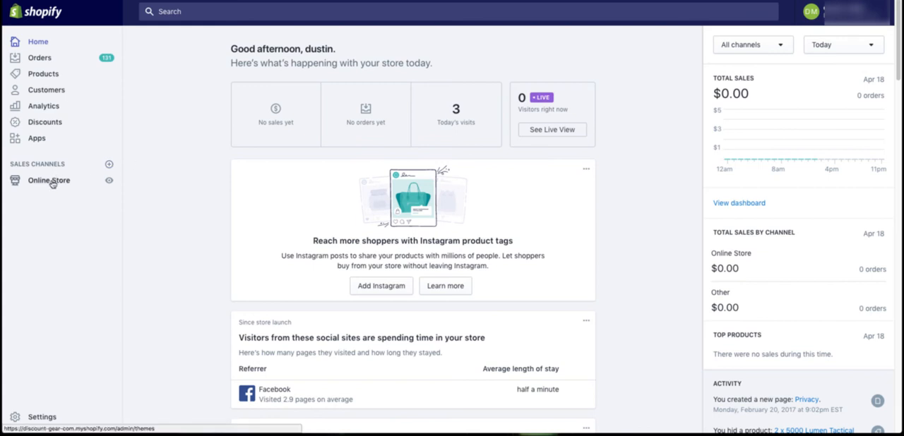
Go to Online Store Themes and expand the Actions menu on the current Venture theme.
left_click(49, 180)
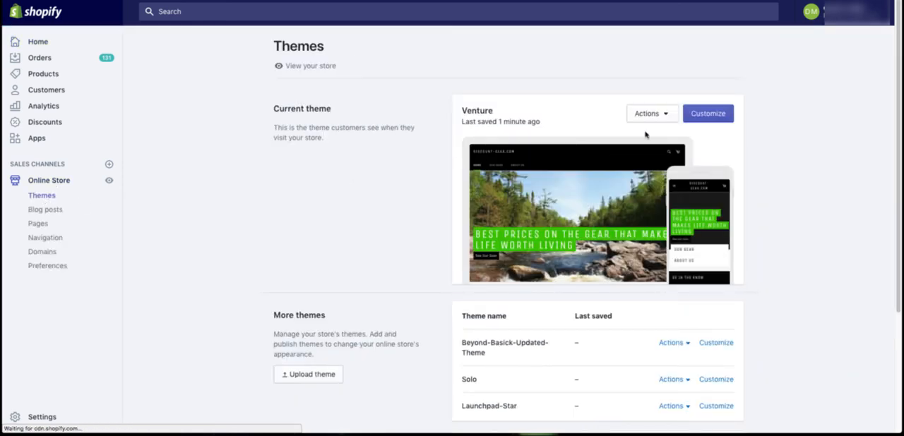
left_click(647, 113)
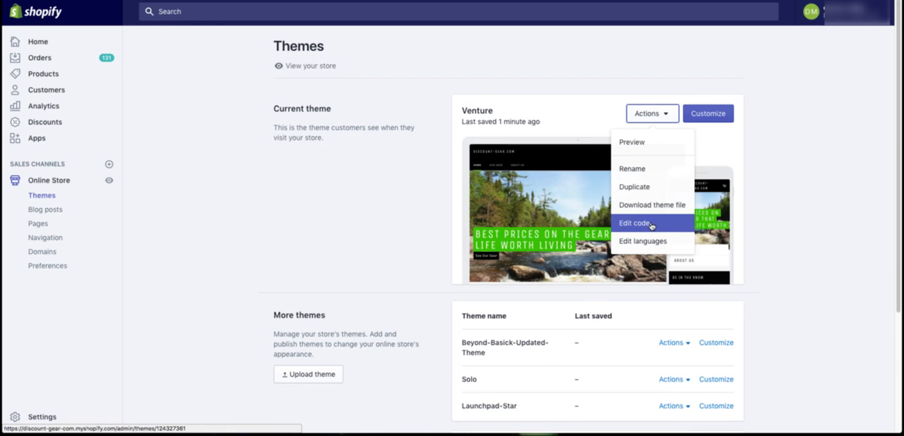
Edit code, open theme.liquid and confirm the AdWords global site tag script in the head.
left_click(634, 223)
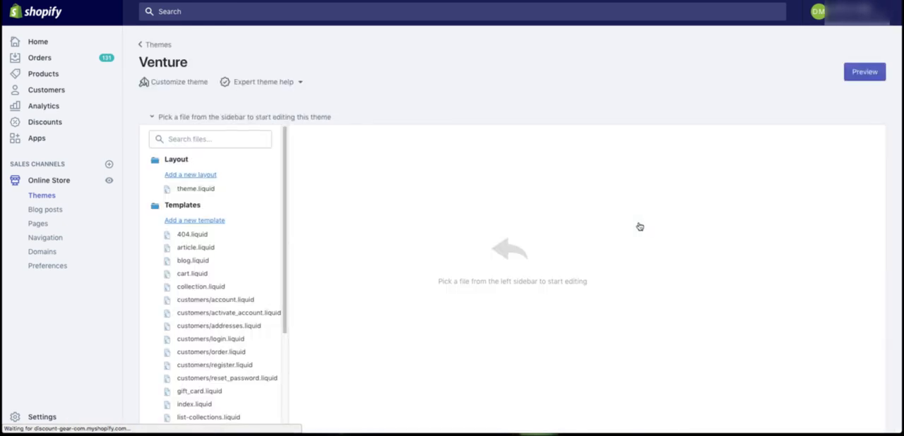
left_click(196, 189)
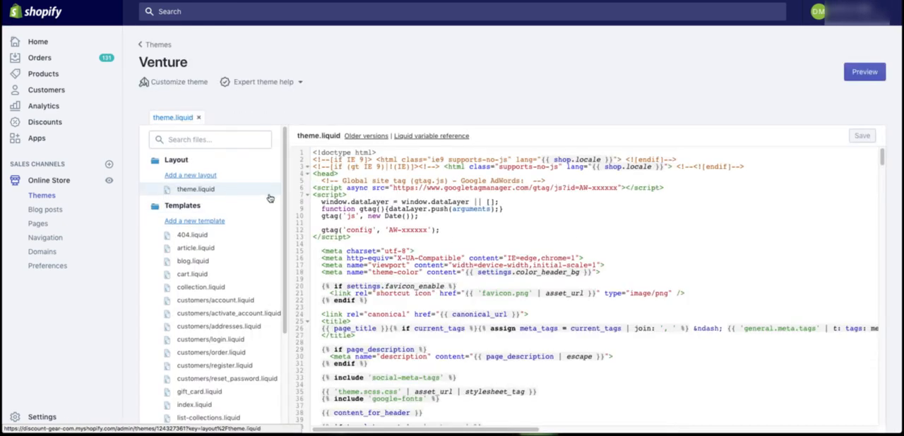
left_click(494, 188)
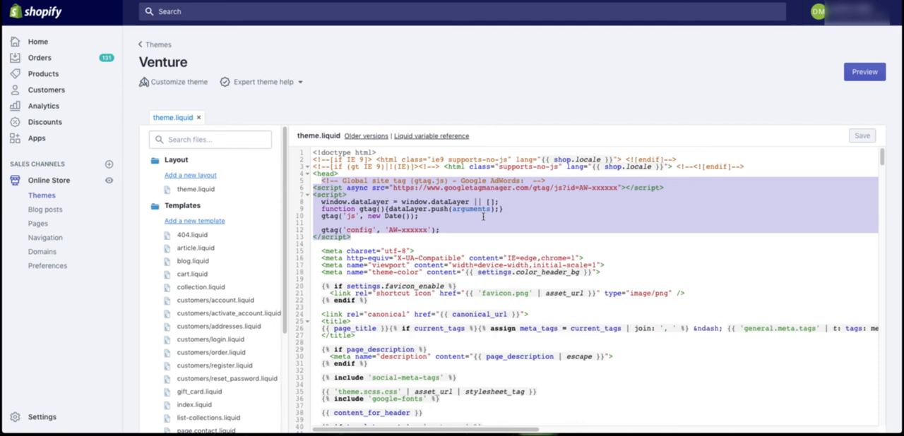
scroll("down", 3)
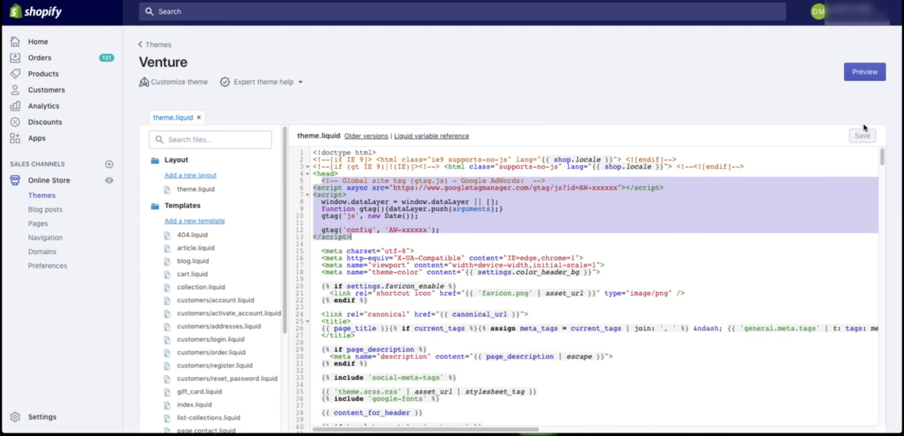
mouse_move(864, 134)
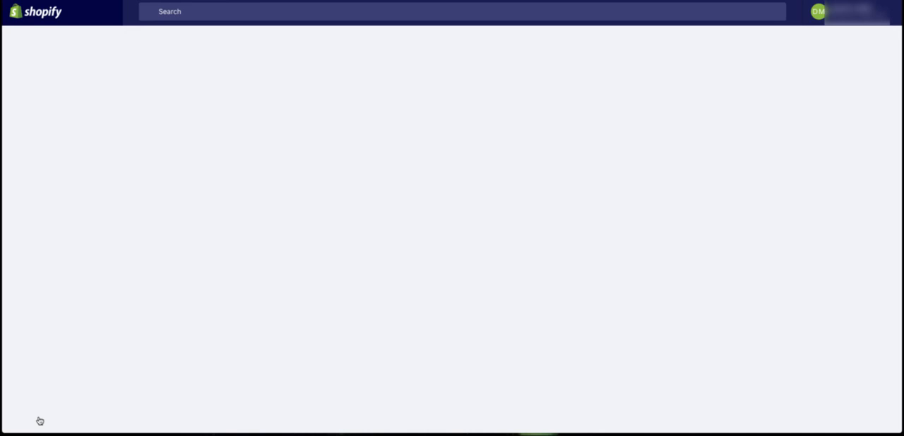
Go to Settings > Checkout and scroll to Additional scripts holding the global tag and purchase event snippet.
left_click(42, 416)
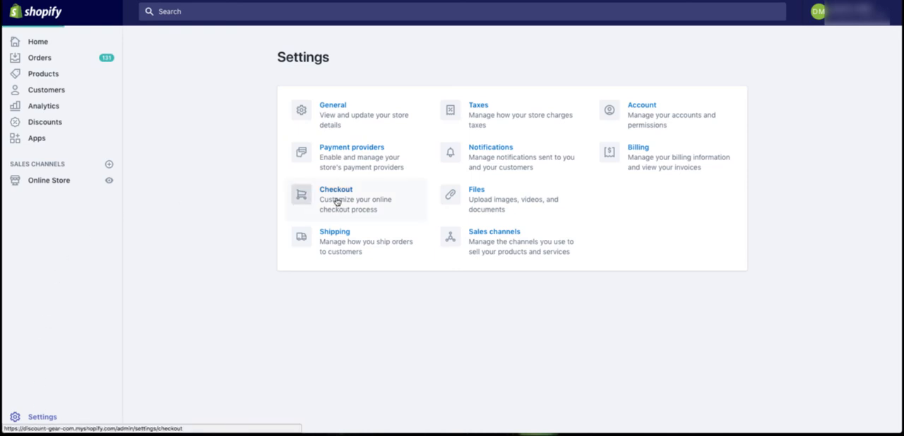
left_click(337, 199)
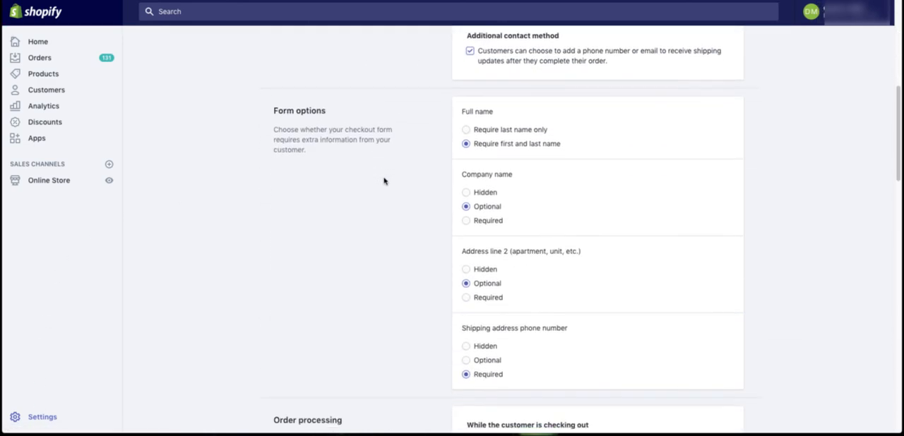
scroll("down", 3)
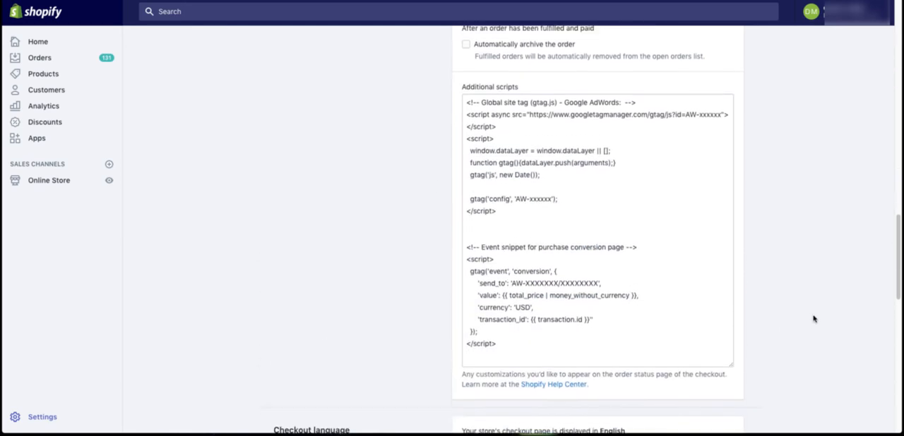
scroll("down", 3)
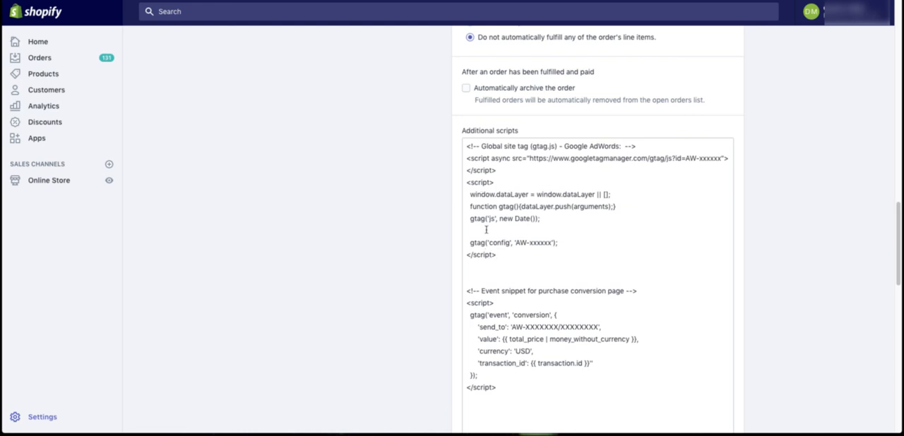
mouse_move(659, 292)
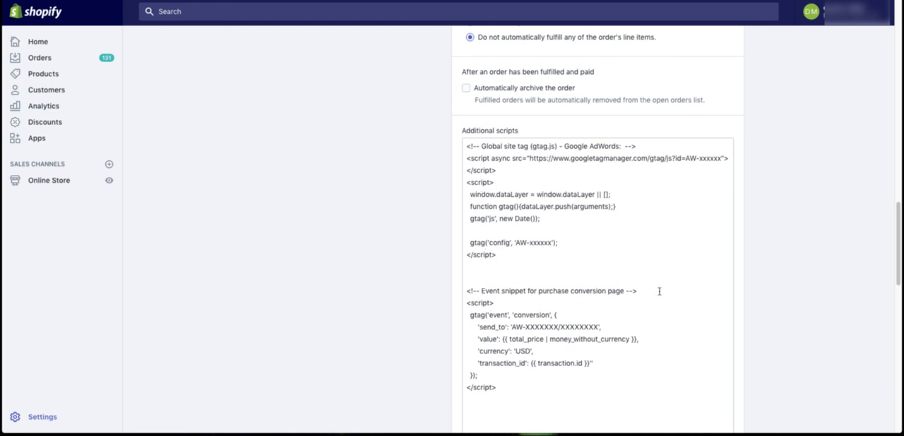
scroll("down", 3)
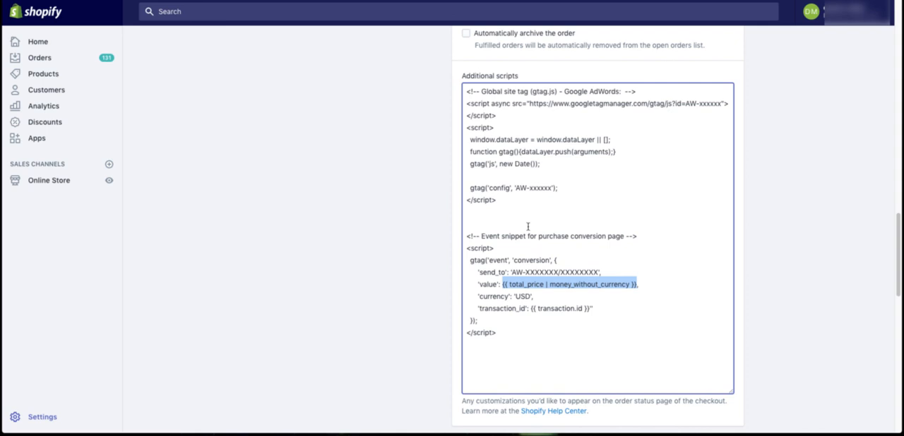
mouse_move(528, 227)
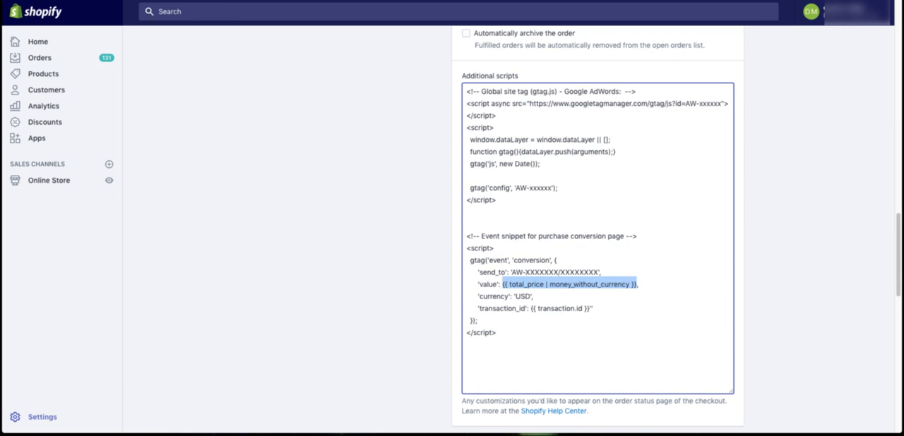
Open the Shopify Help Center article on order status additional scripts.
left_click(553, 411)
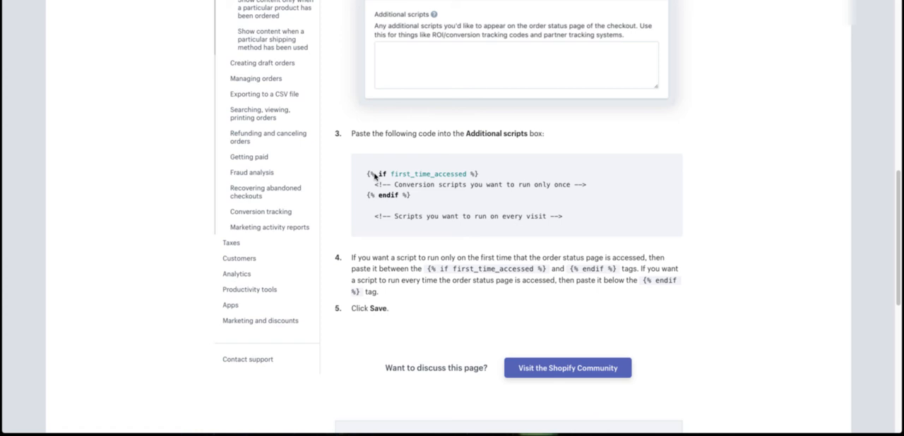
mouse_move(452, 204)
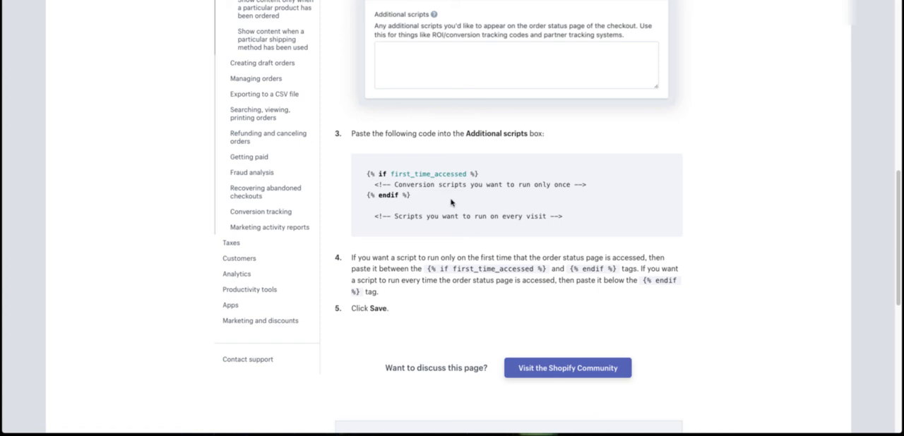
mouse_move(493, 187)
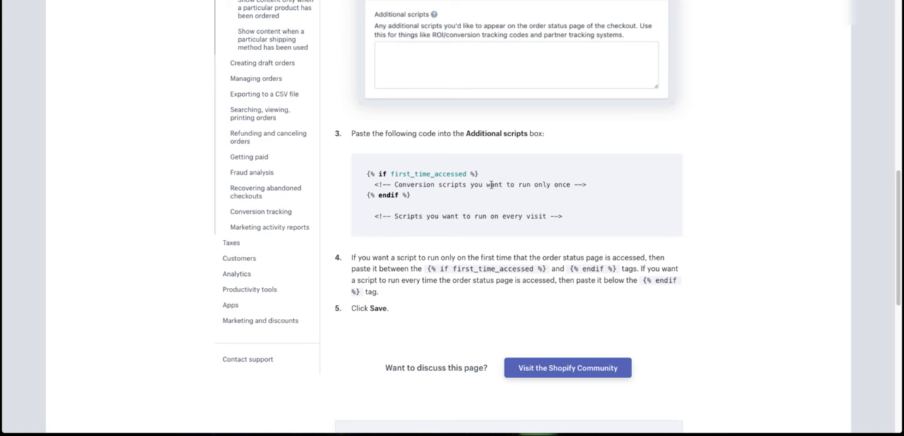
mouse_move(528, 226)
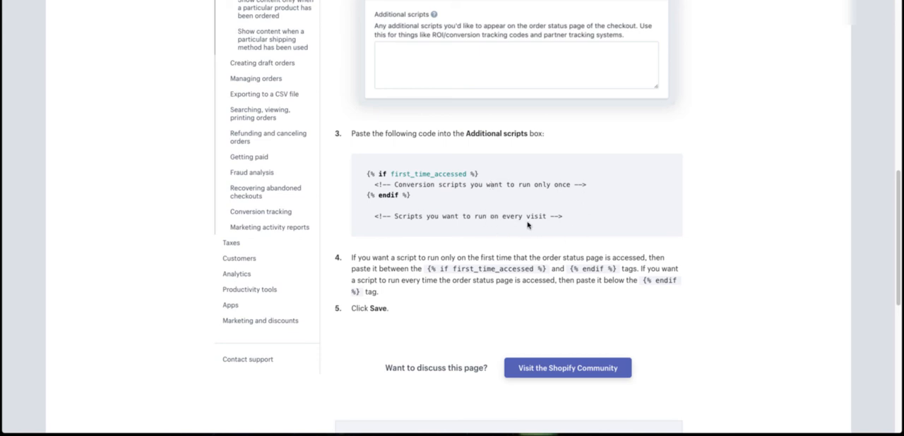
mouse_move(534, 226)
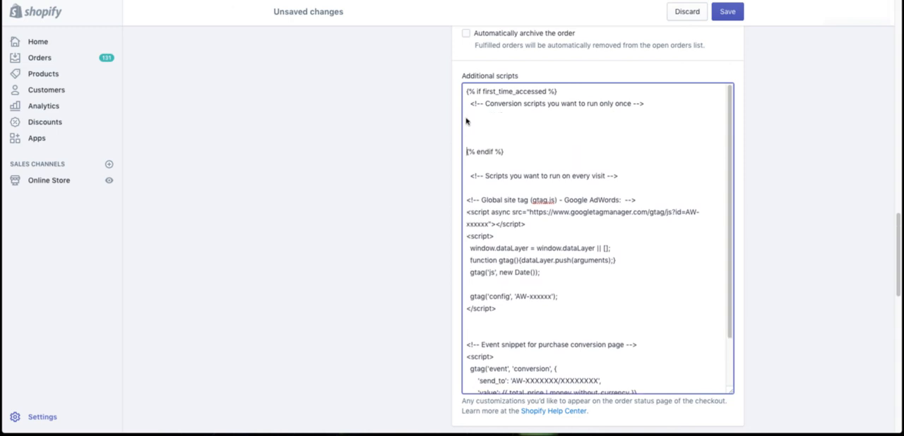
Move the global site tag and purchase snippet between {% if first_time_accessed %} and {% endif %}.
double_click(484, 151)
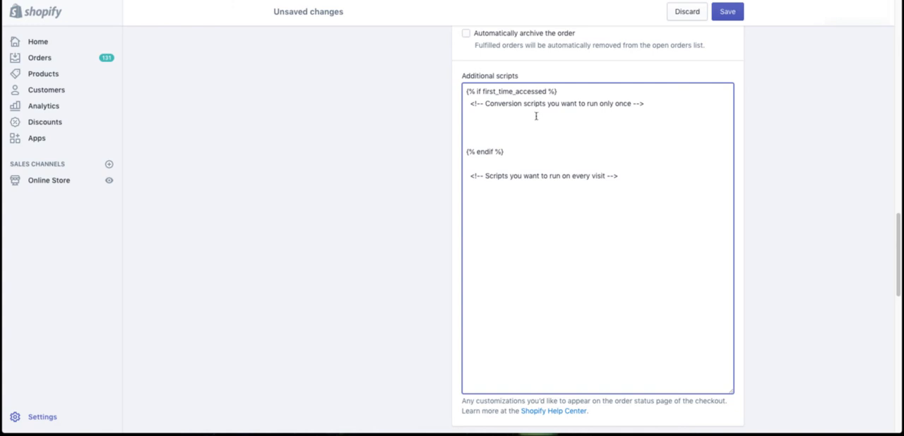
type("<!-- Global site tag (gtag.js) - Google AdWords: -->")
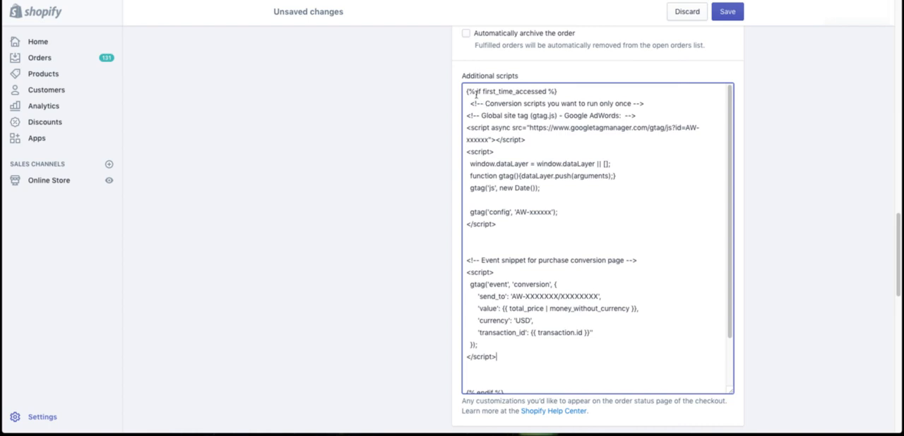
scroll("down", 3)
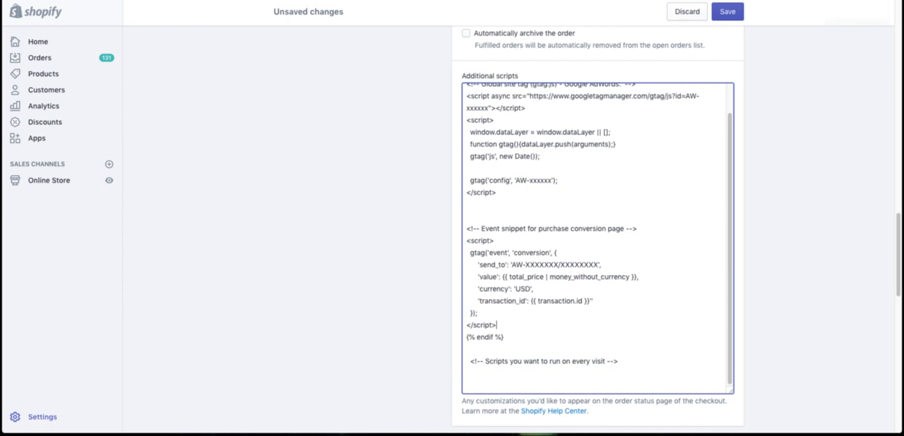
scroll("down", 3)
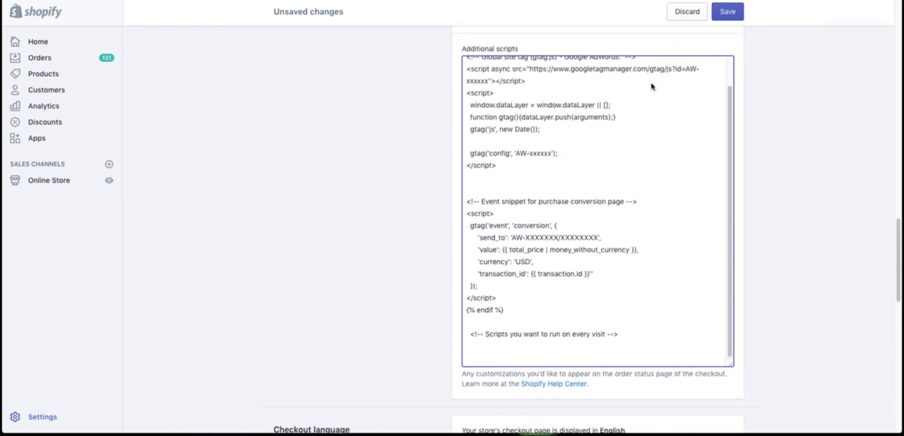
Save the checkout settings and confirm the Settings saved notice.
left_click(726, 12)
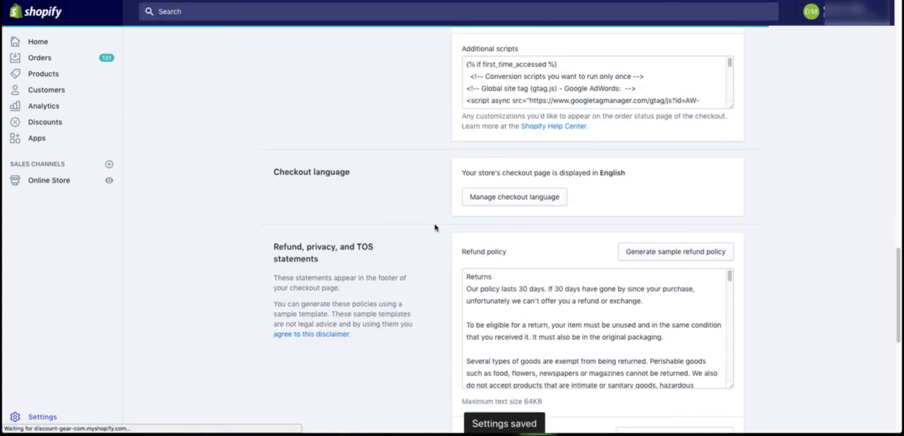
scroll("up", 3)
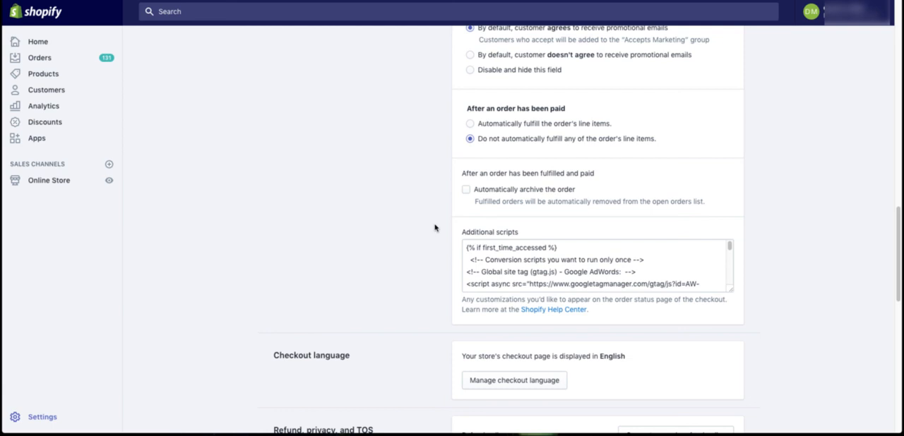
mouse_move(422, 215)
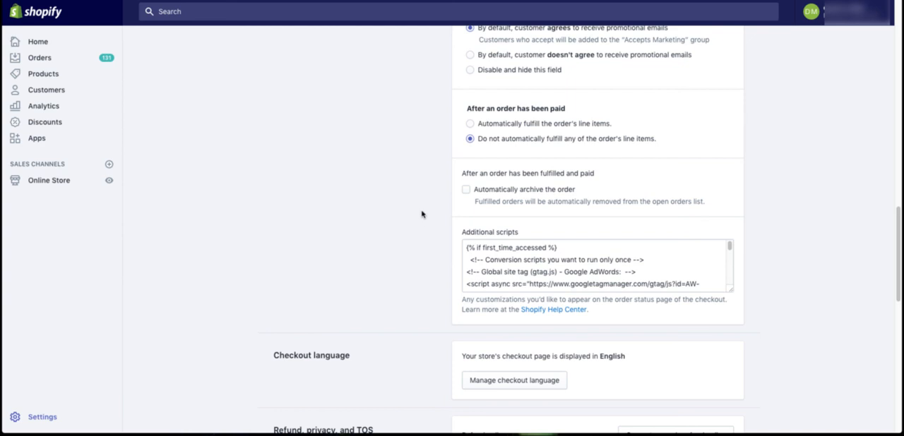
mouse_move(396, 183)
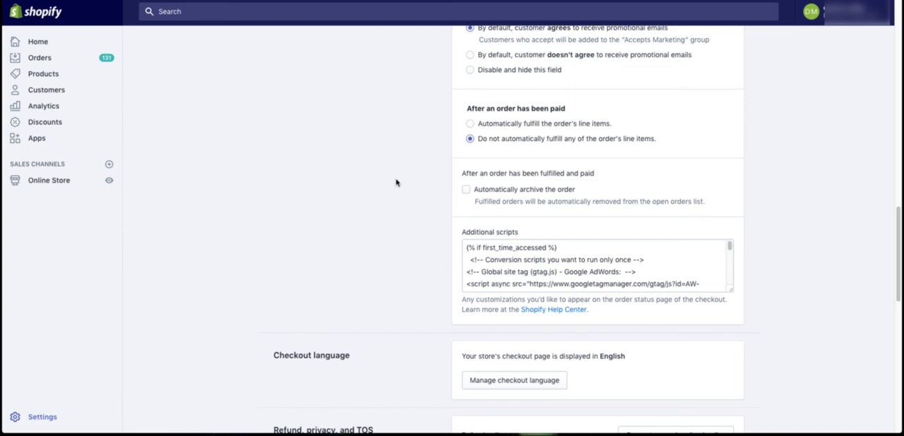